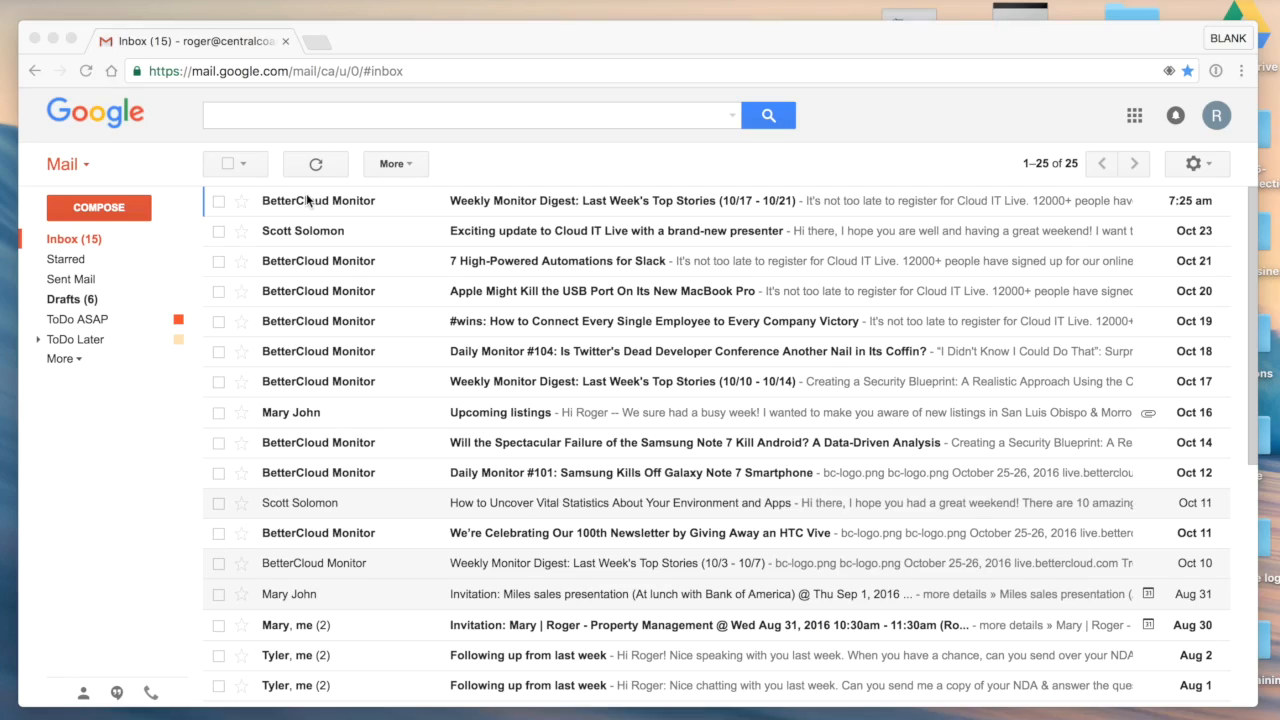
mouse_move(540, 37)
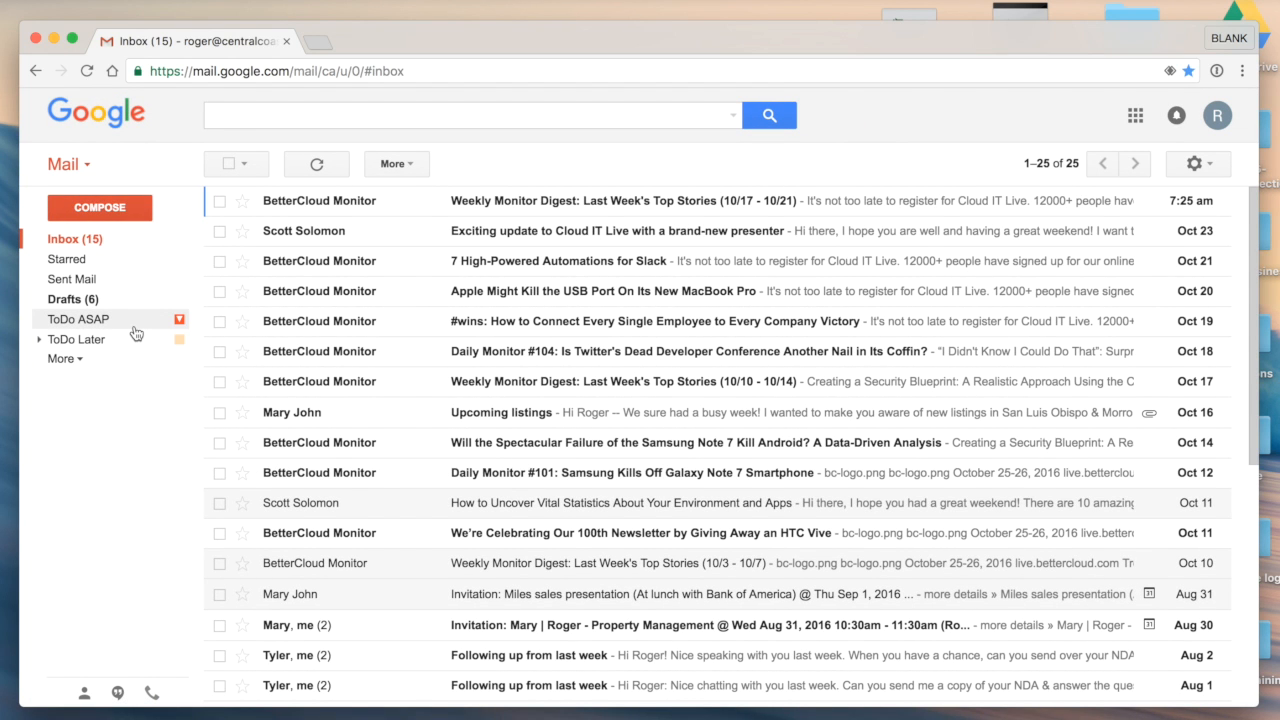
mouse_move(103, 325)
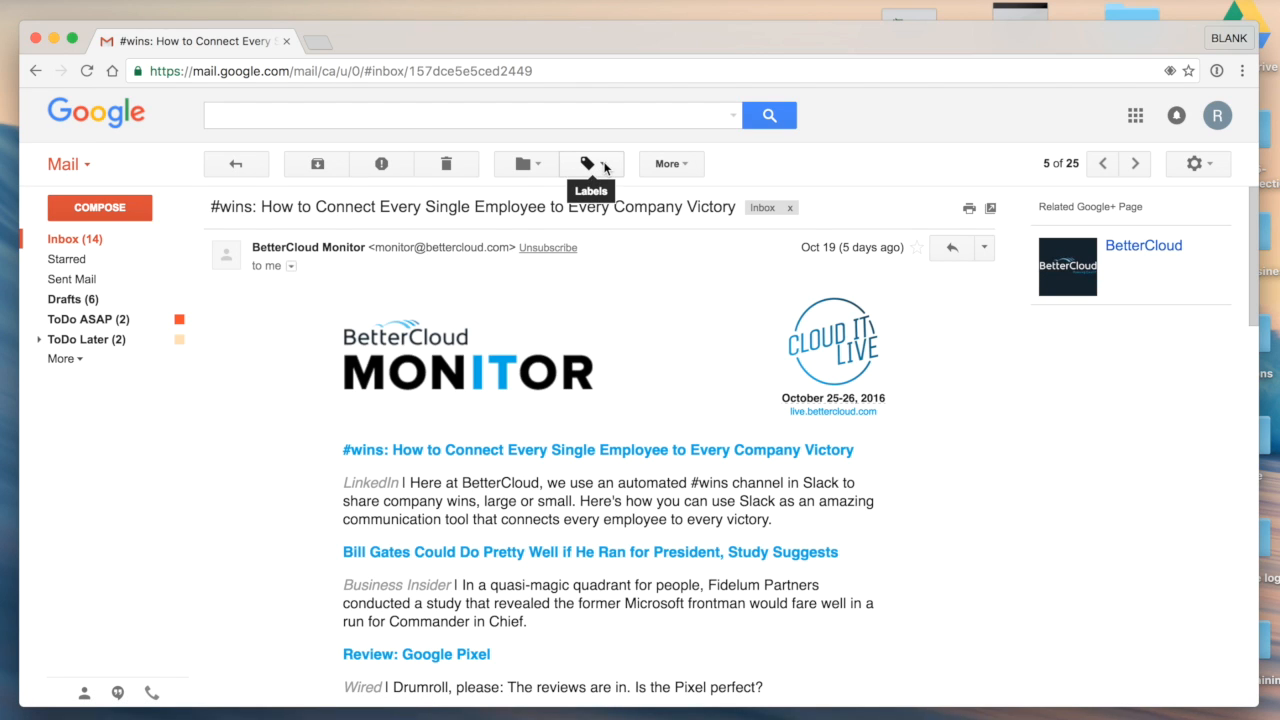
Label the #wins email ToDo Later and the Oct 17 Weekly Monitor Digest ToDo ASAP
click(585, 163)
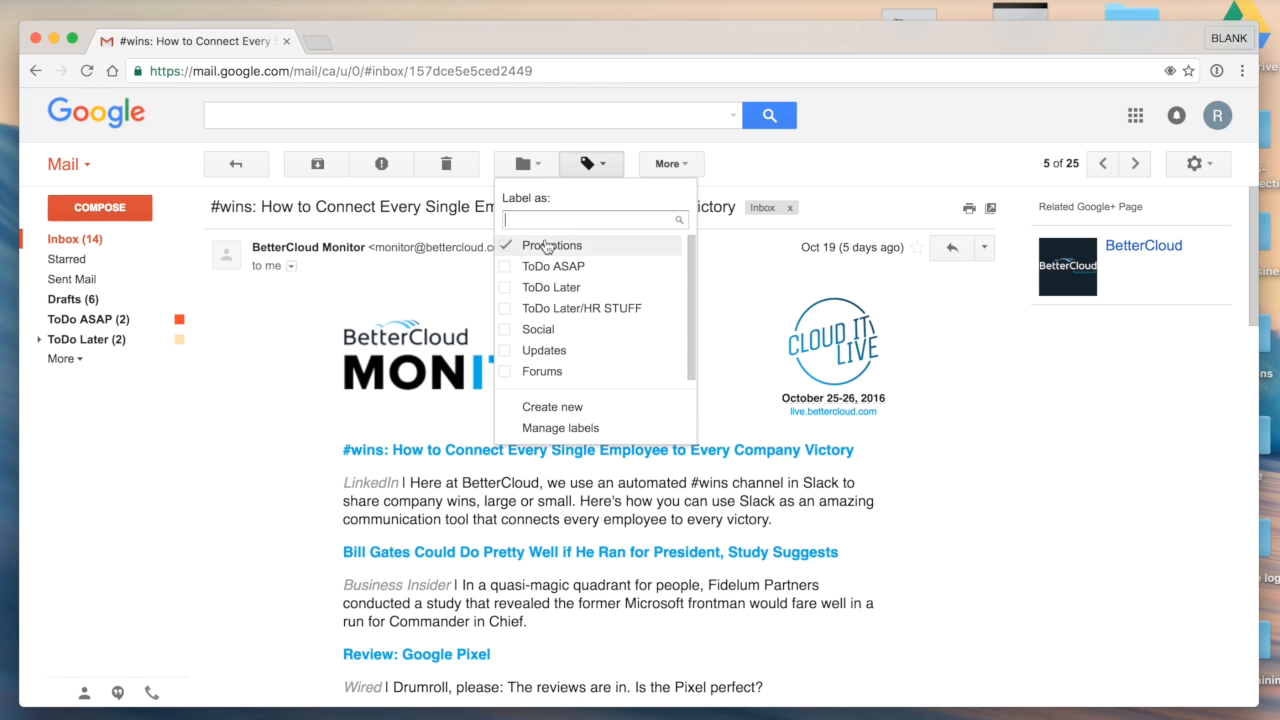
click(551, 287)
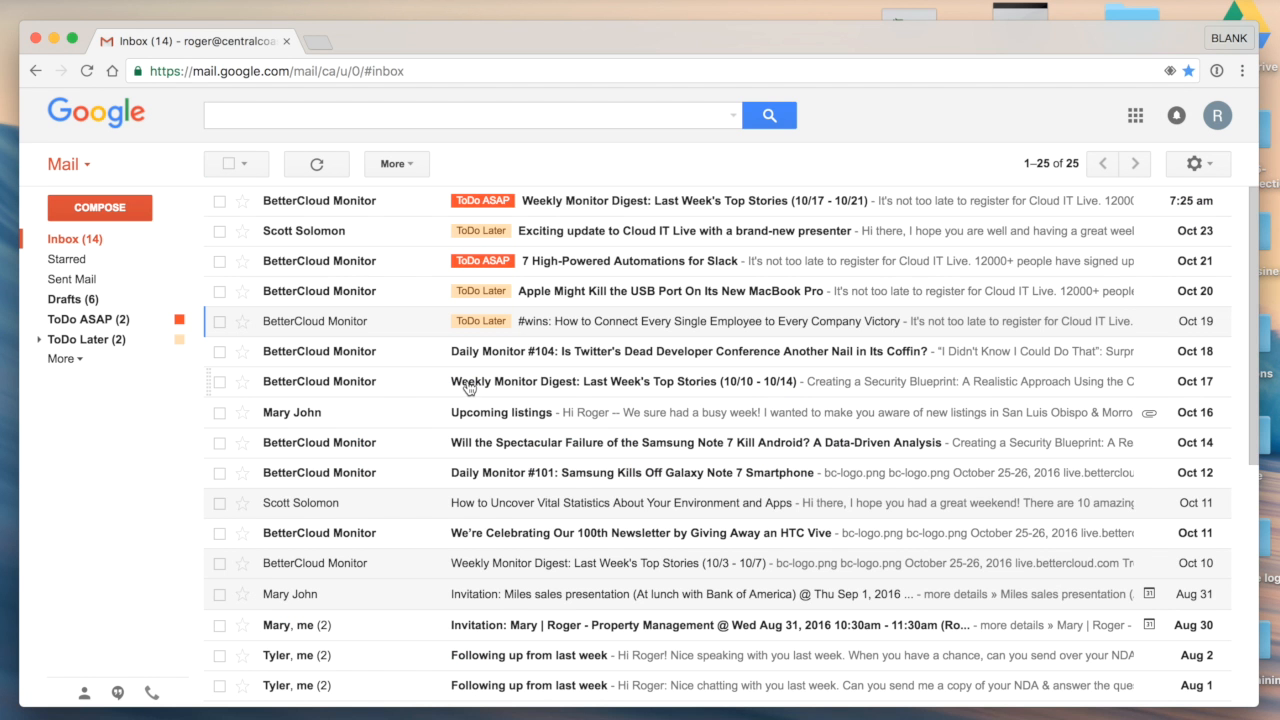
click(591, 163)
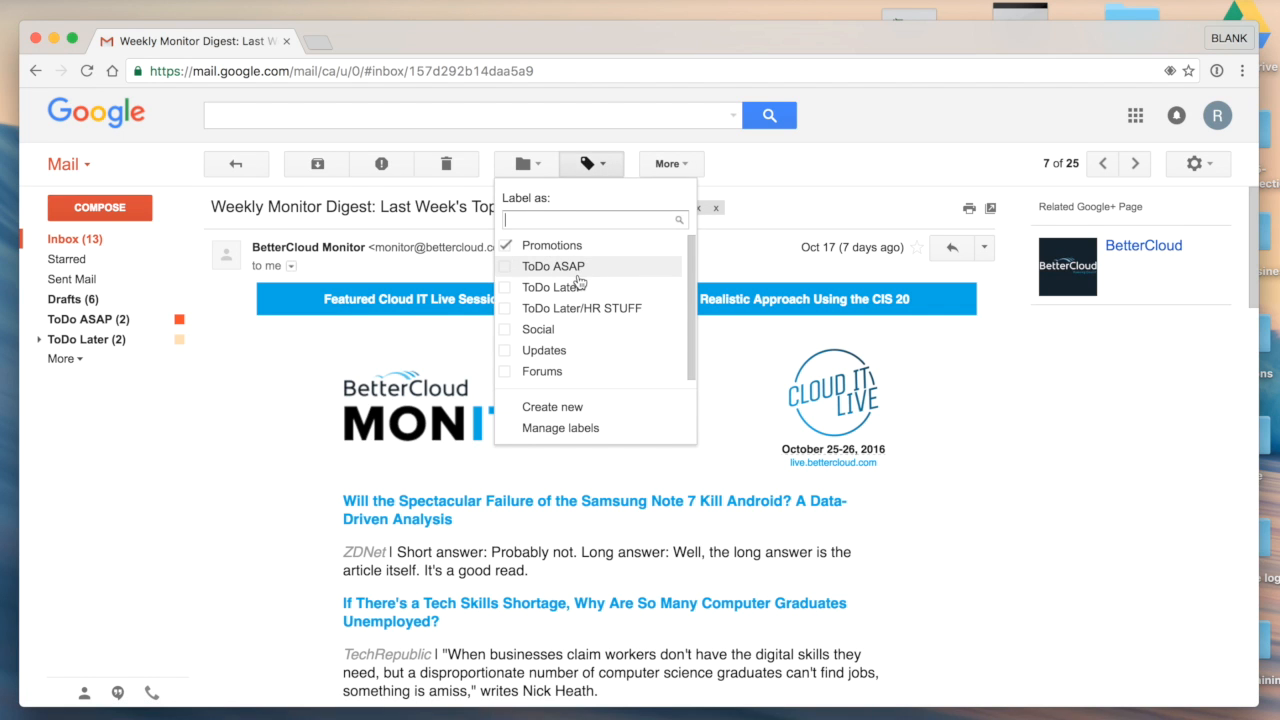
click(236, 163)
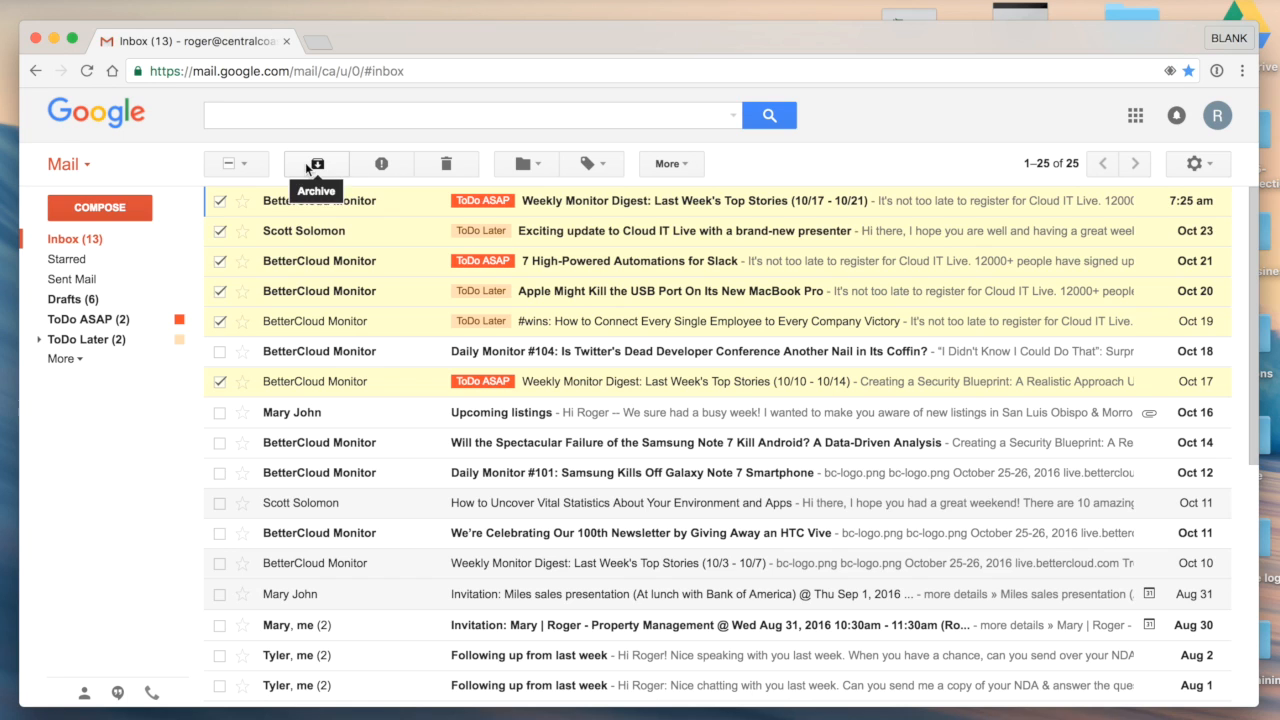
Archive the six ToDo-labelled emails so the inbox drops to 19 messages
click(315, 163)
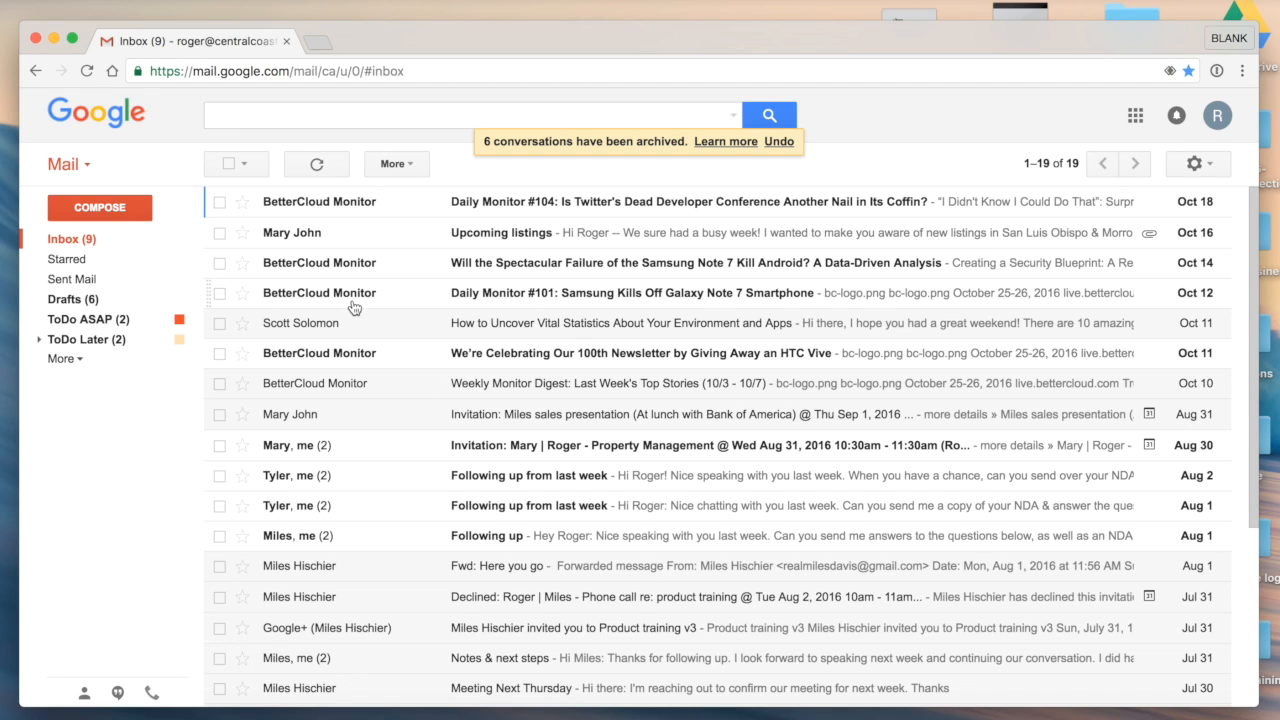
mouse_move(430, 208)
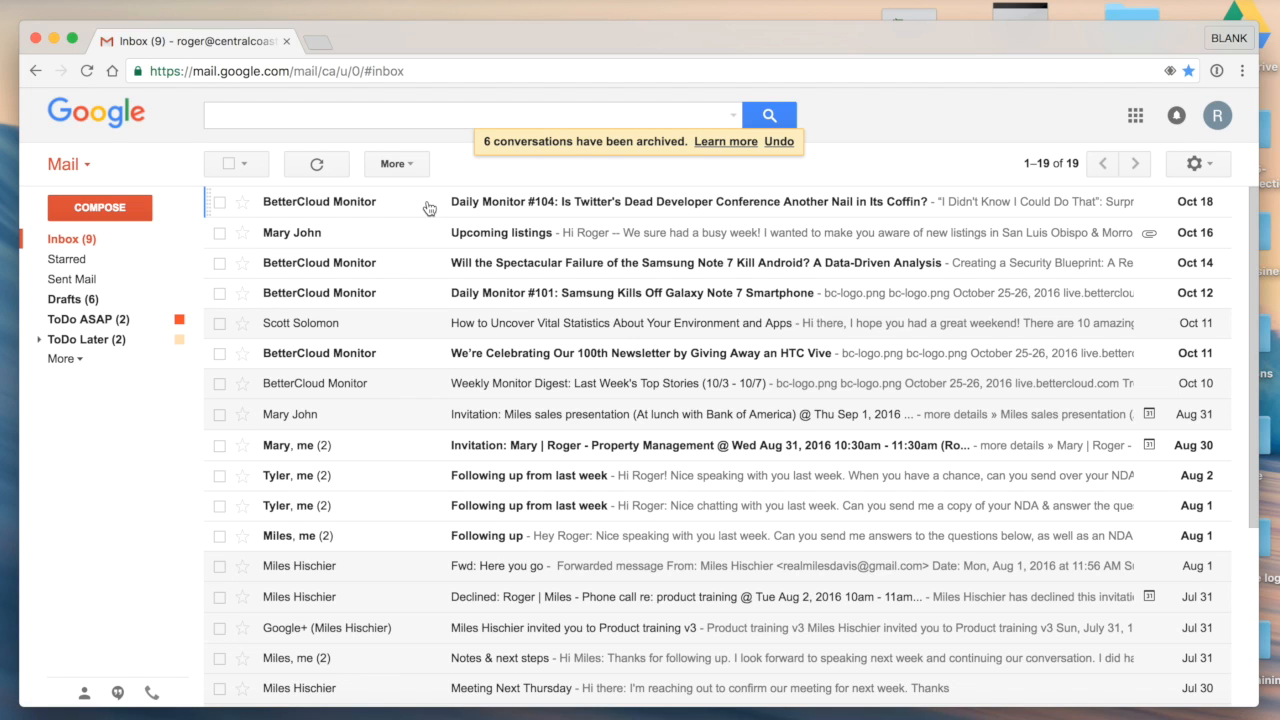
Move the Vital Statistics email into the ToDo Later/HR STUFF label
click(220, 201)
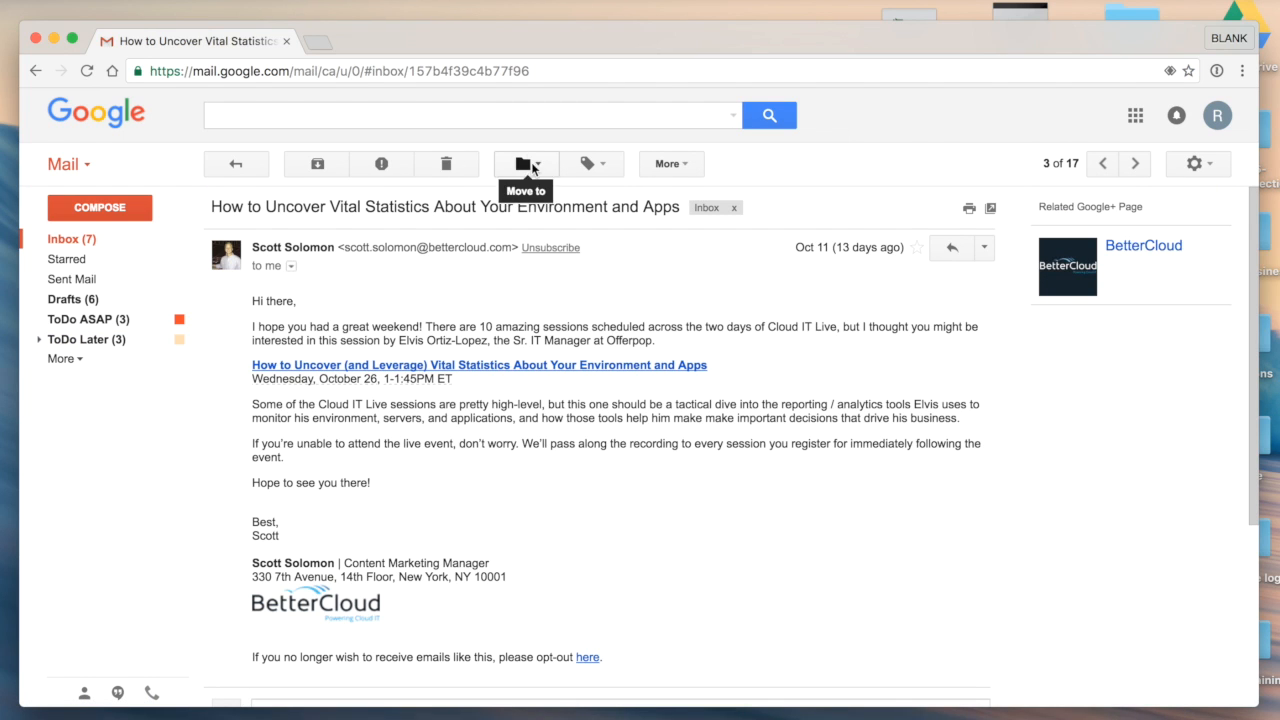
mouse_move(585, 163)
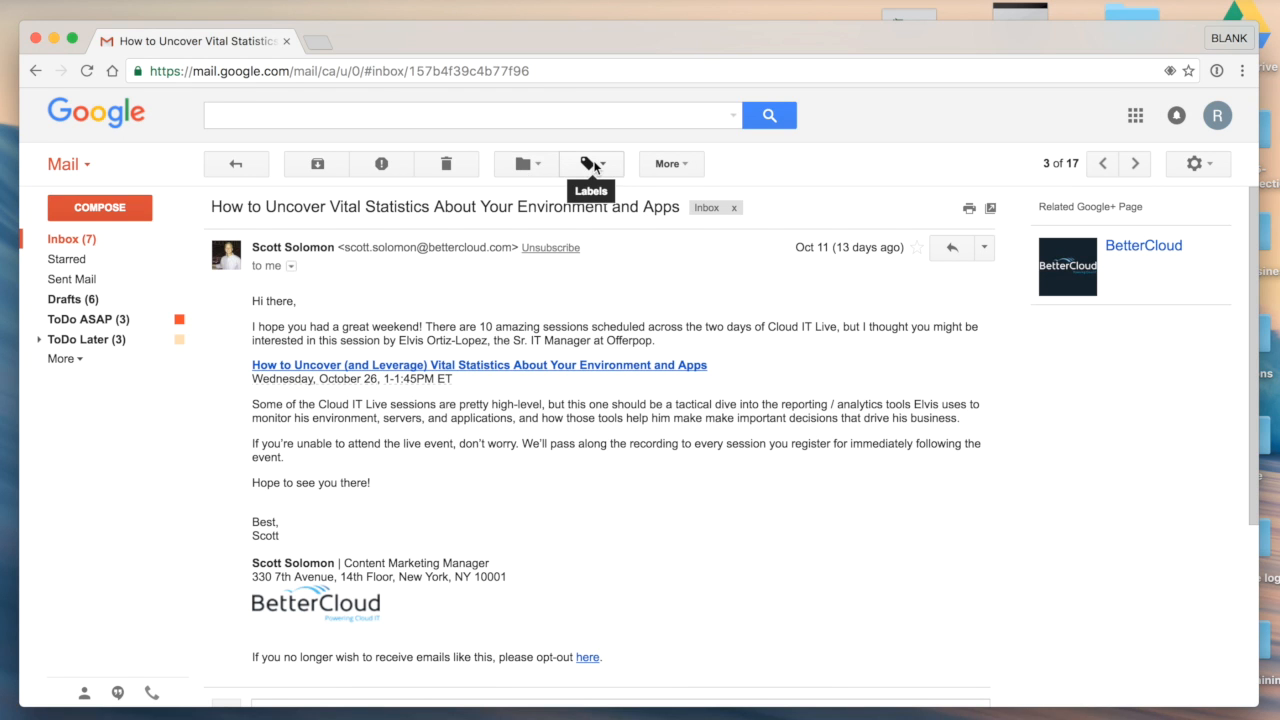
click(520, 163)
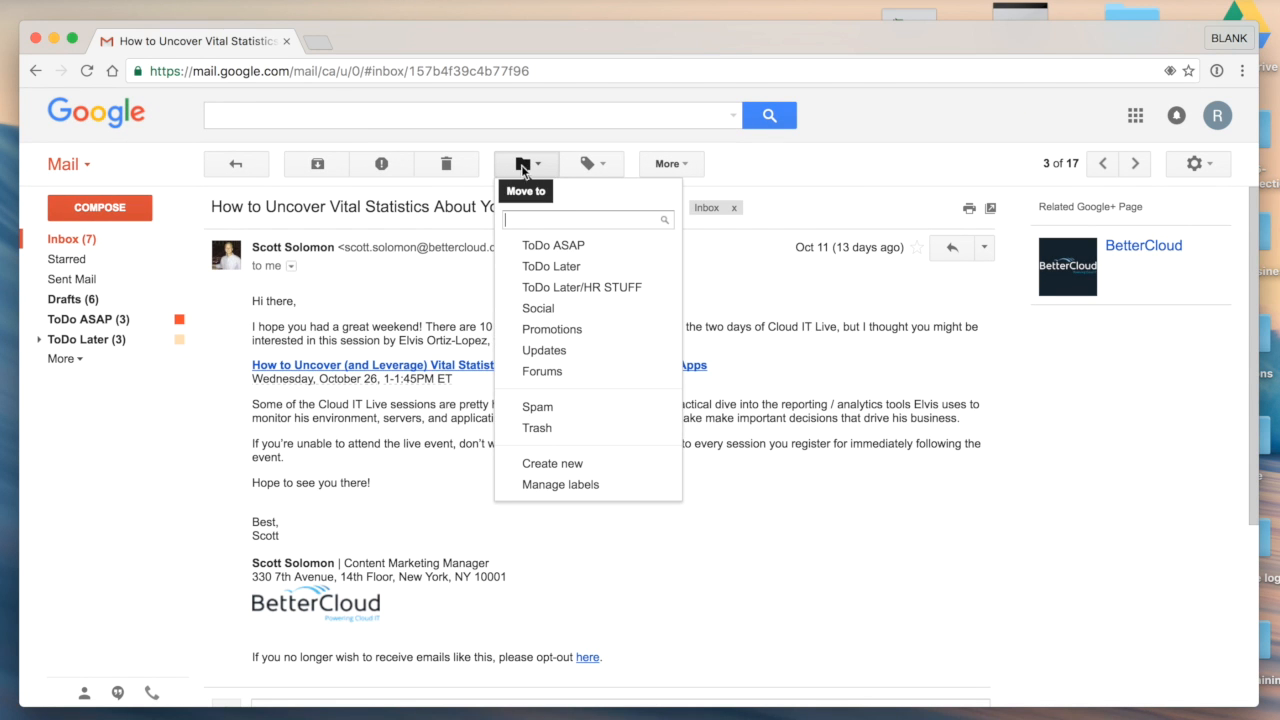
click(582, 287)
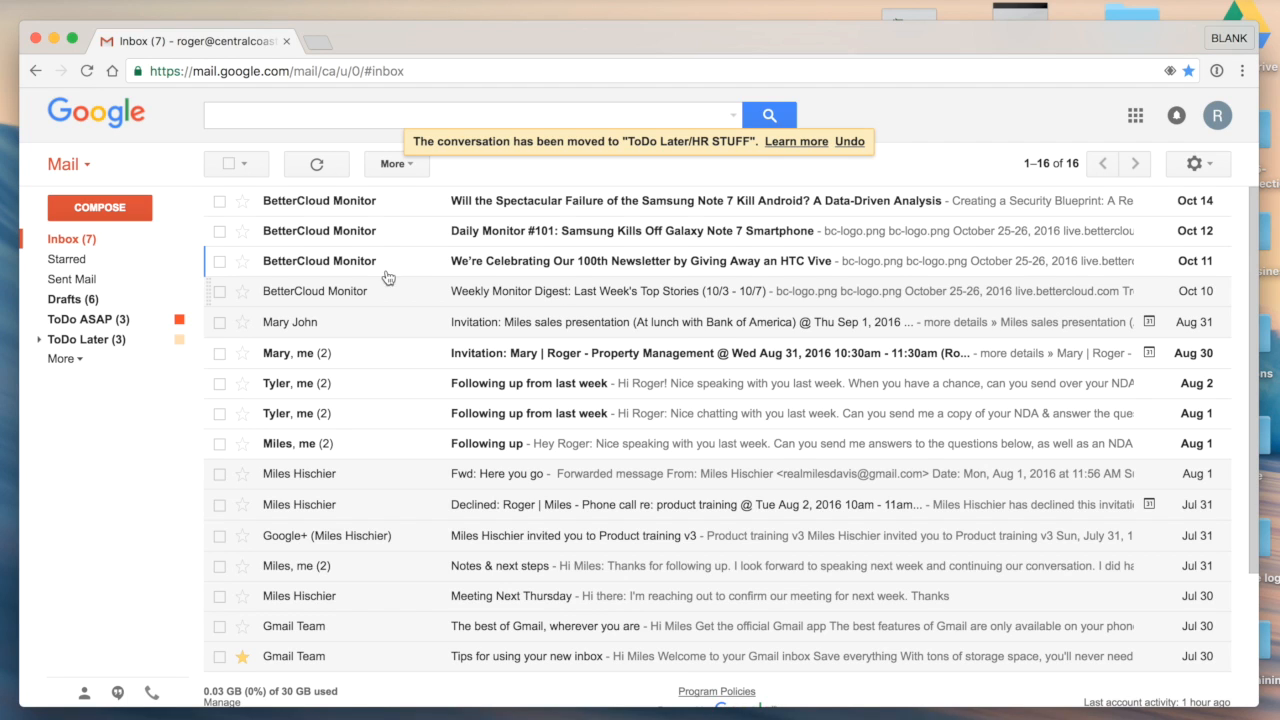
mouse_move(90, 318)
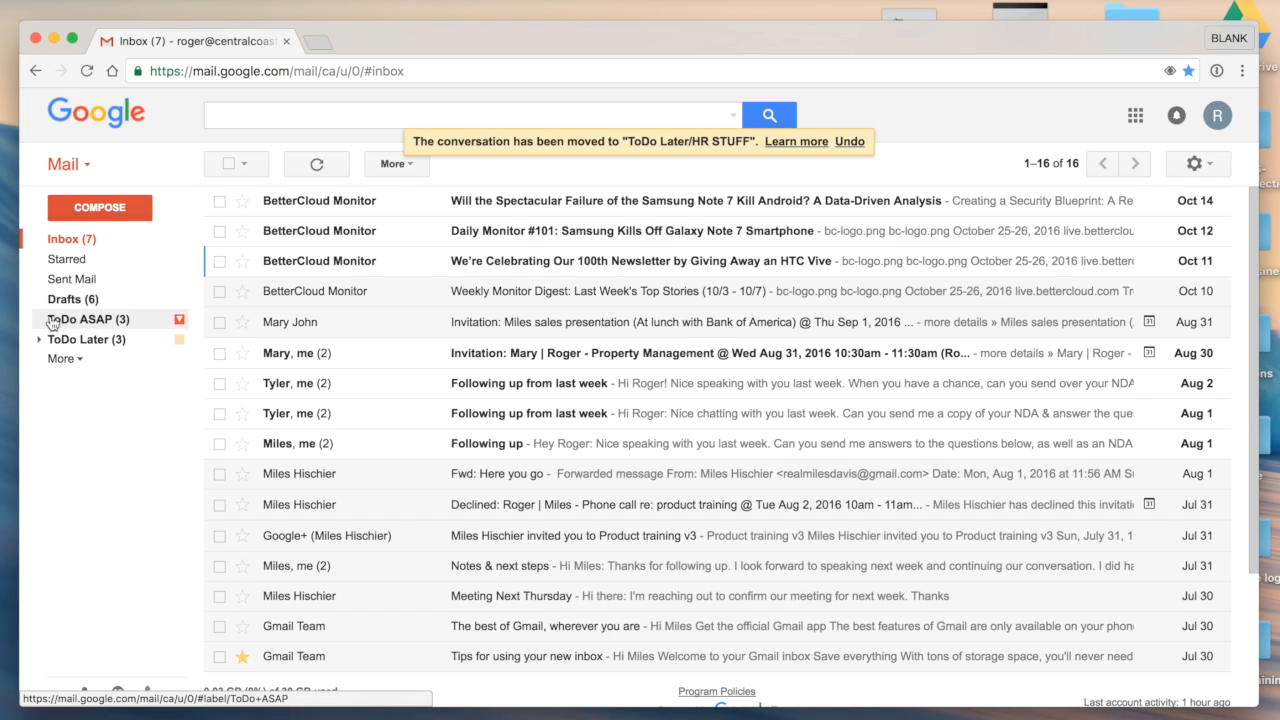
mouse_move(85, 322)
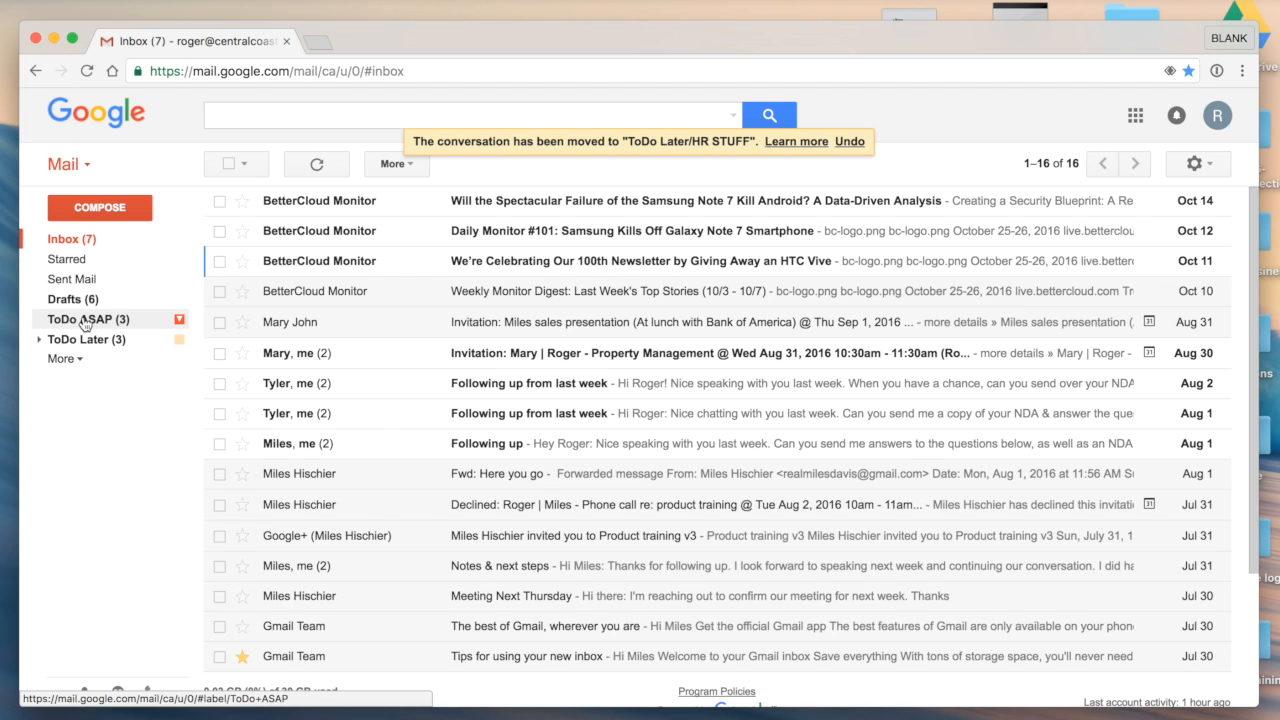
In the ToDo ASAP view, remove that label from the Weekly Monitor Digest, discarding a stray reply draft
click(86, 319)
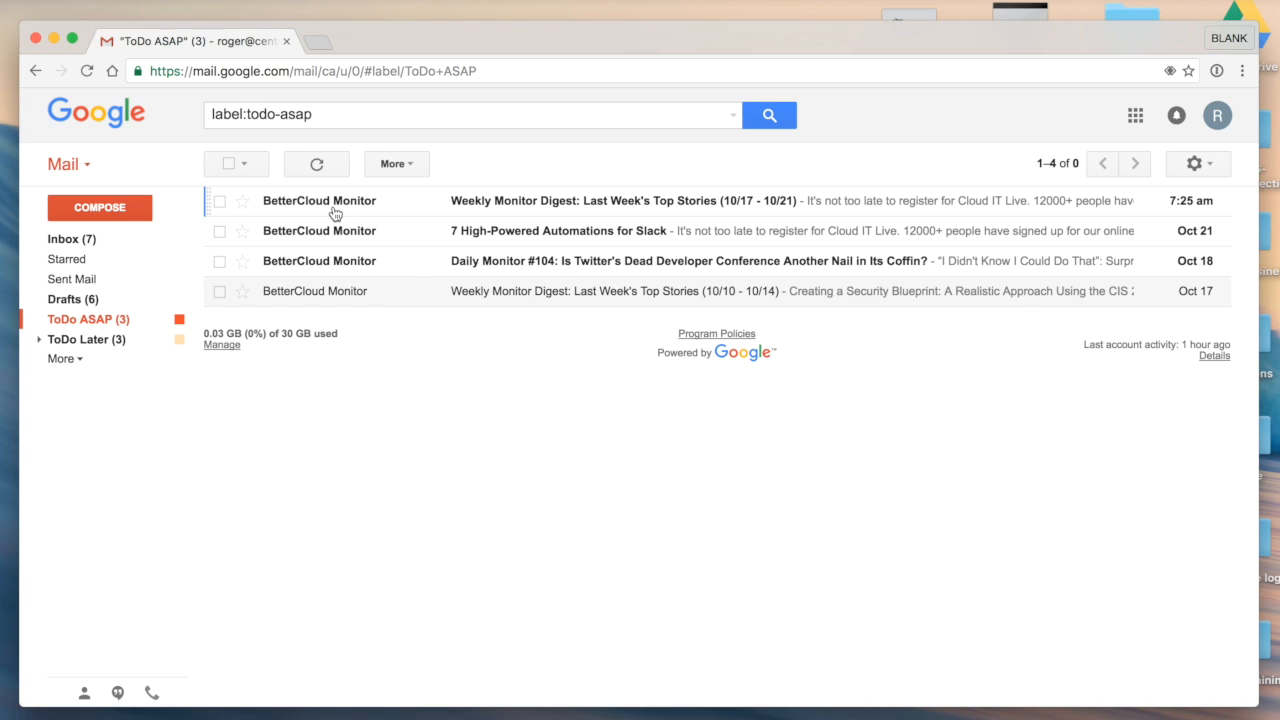
click(219, 201)
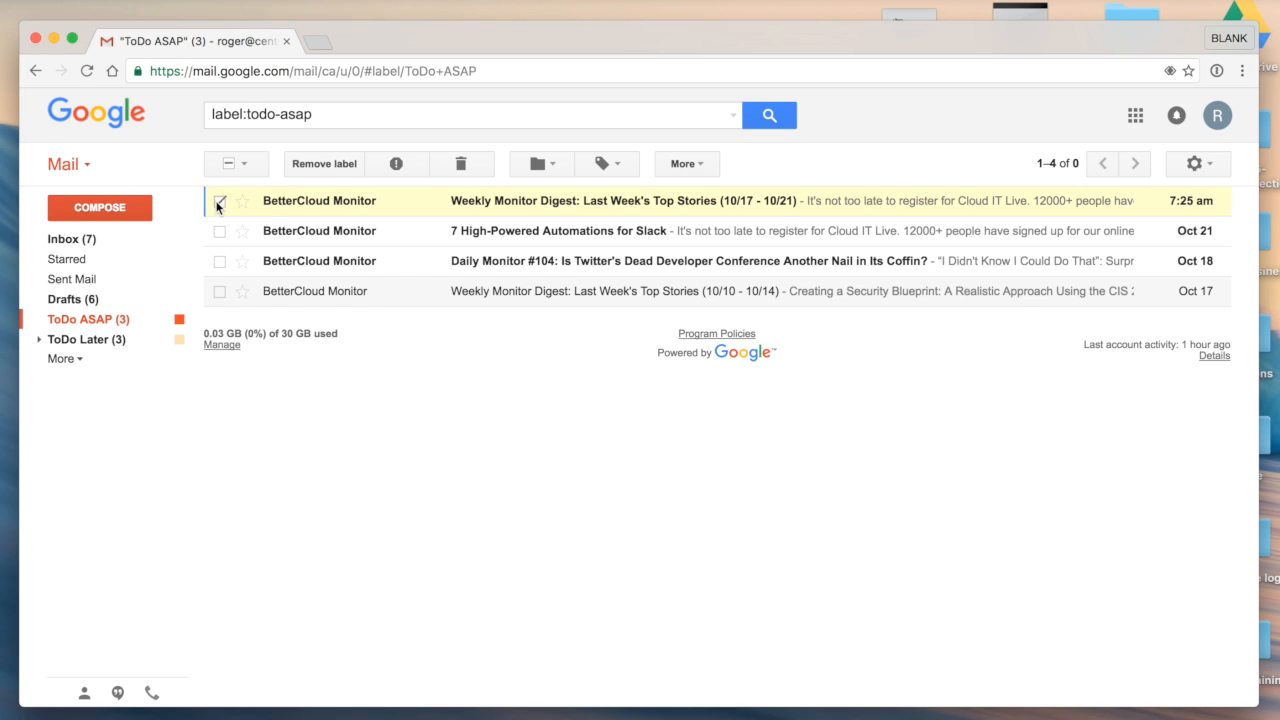
click(219, 200)
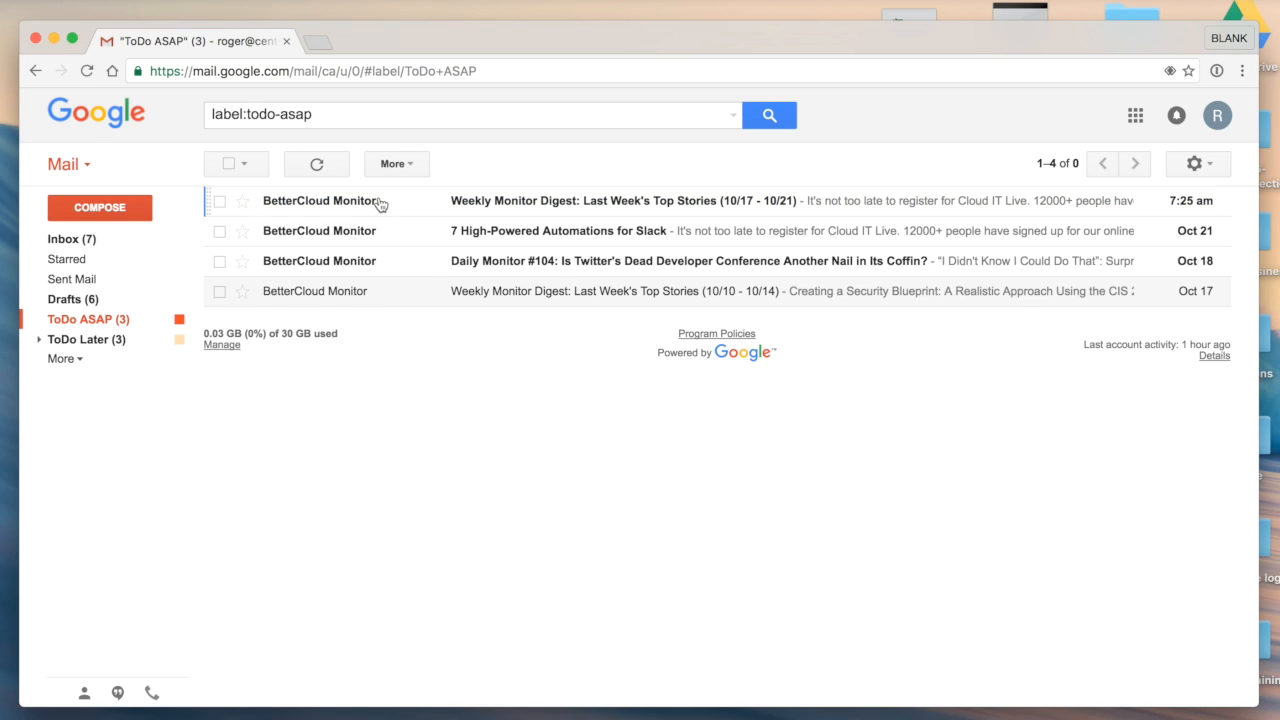
click(600, 291)
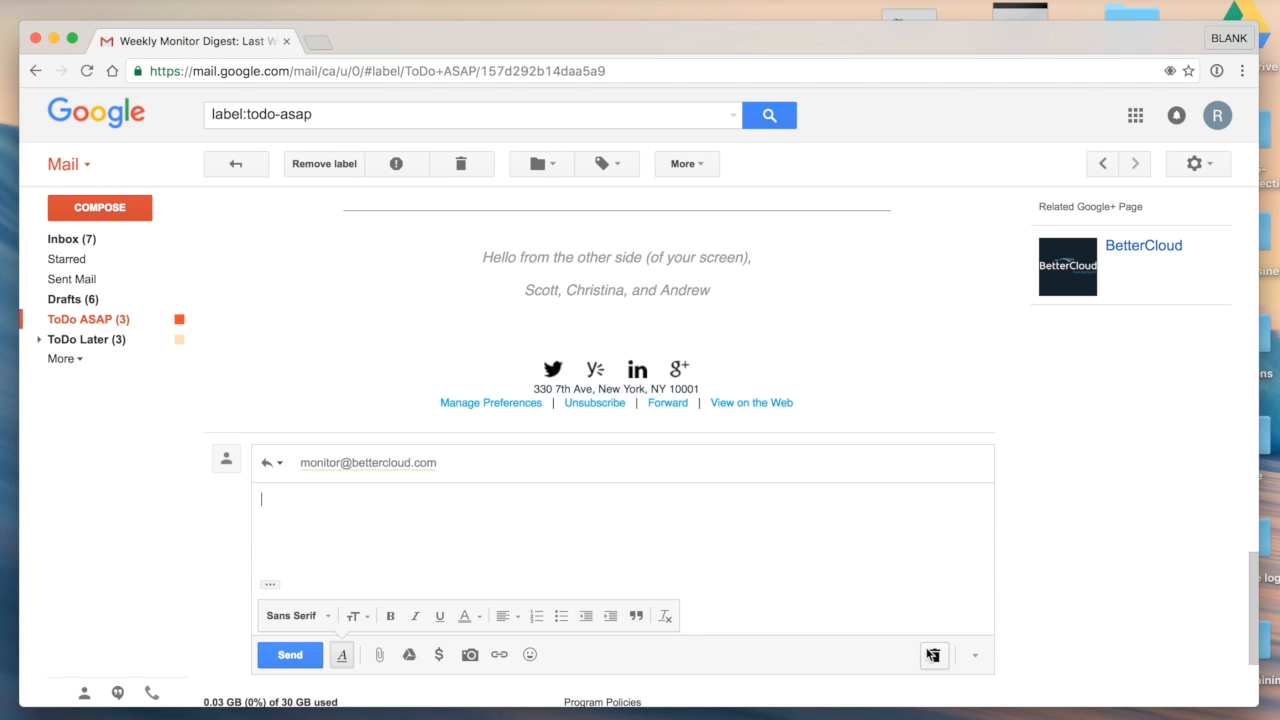
click(933, 655)
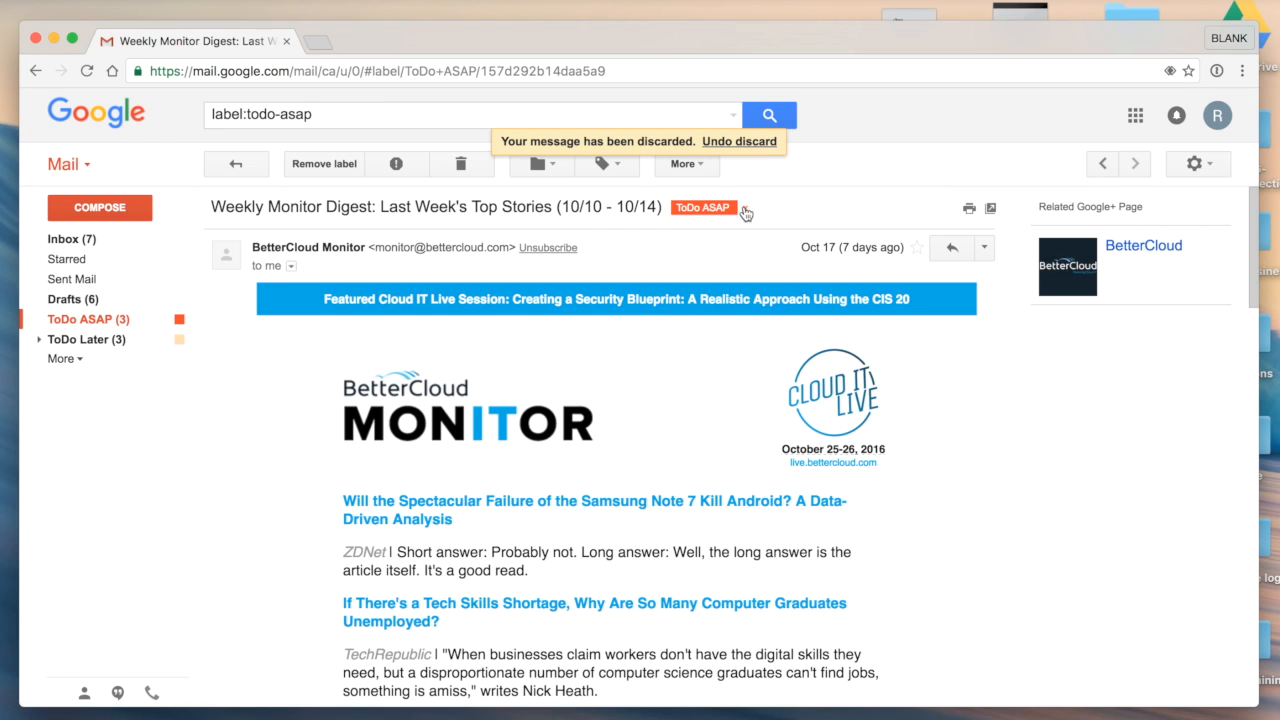
click(736, 209)
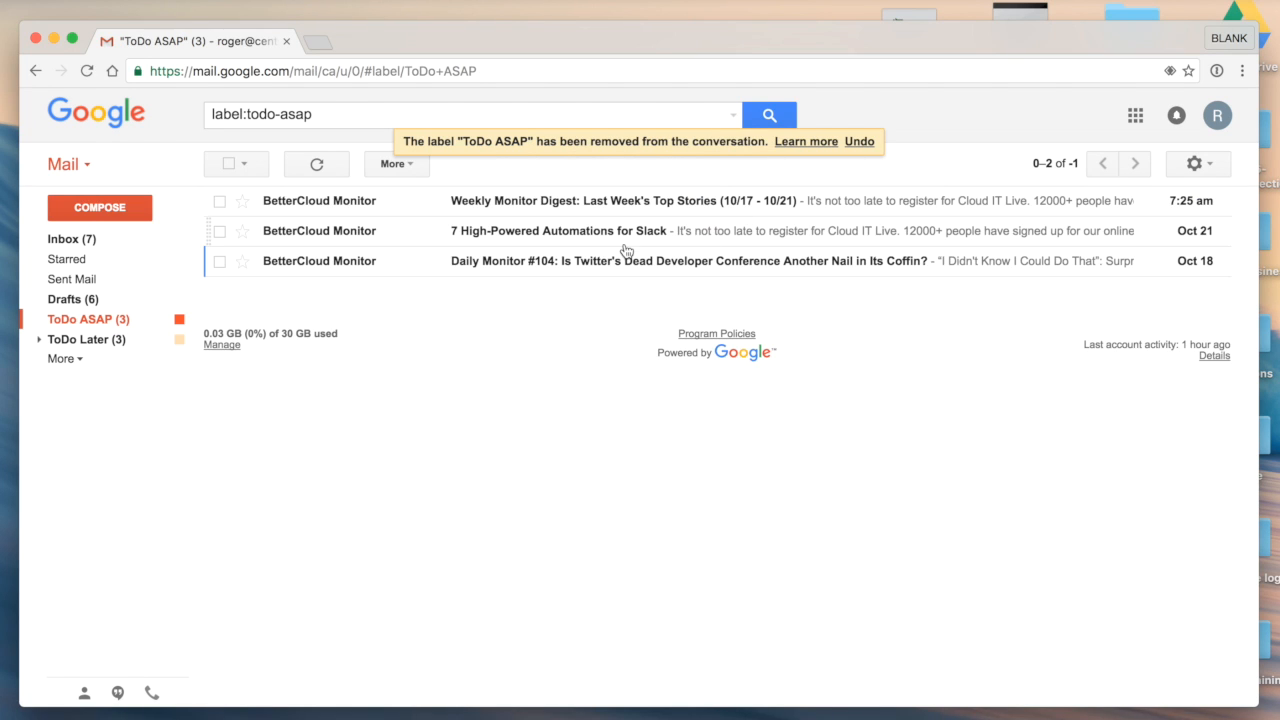
mouse_move(353, 197)
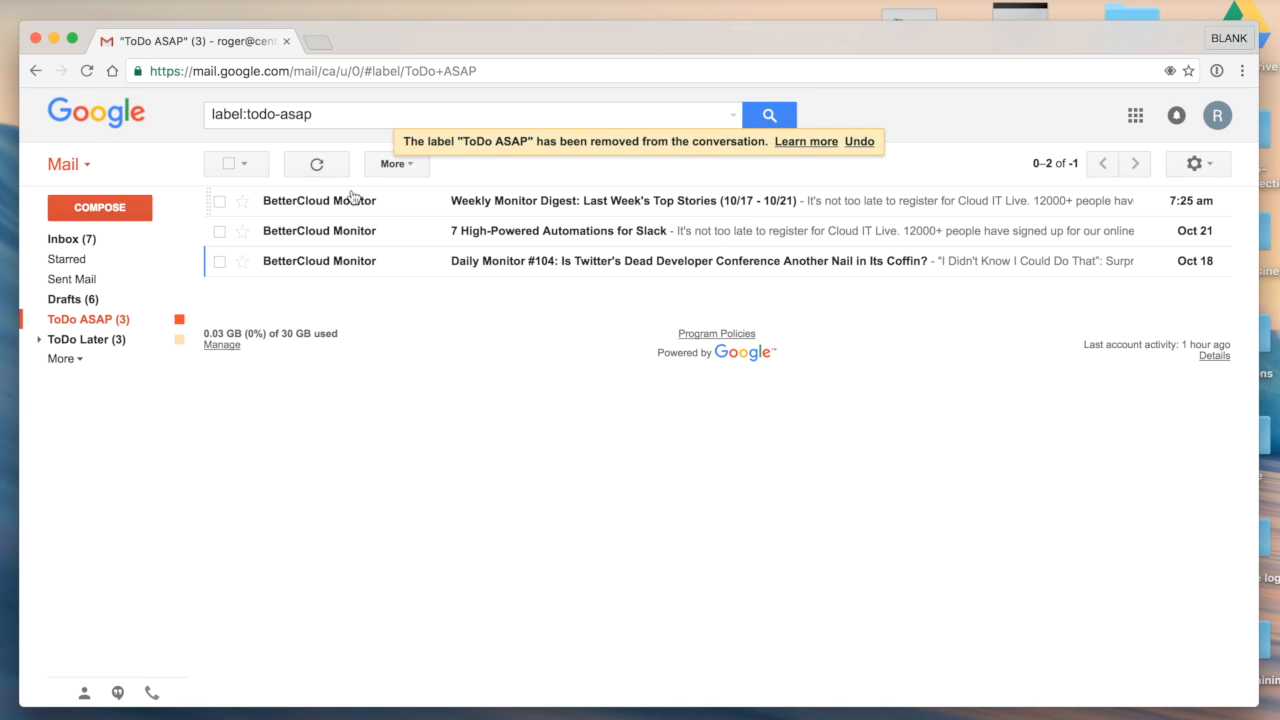
mouse_move(308, 350)
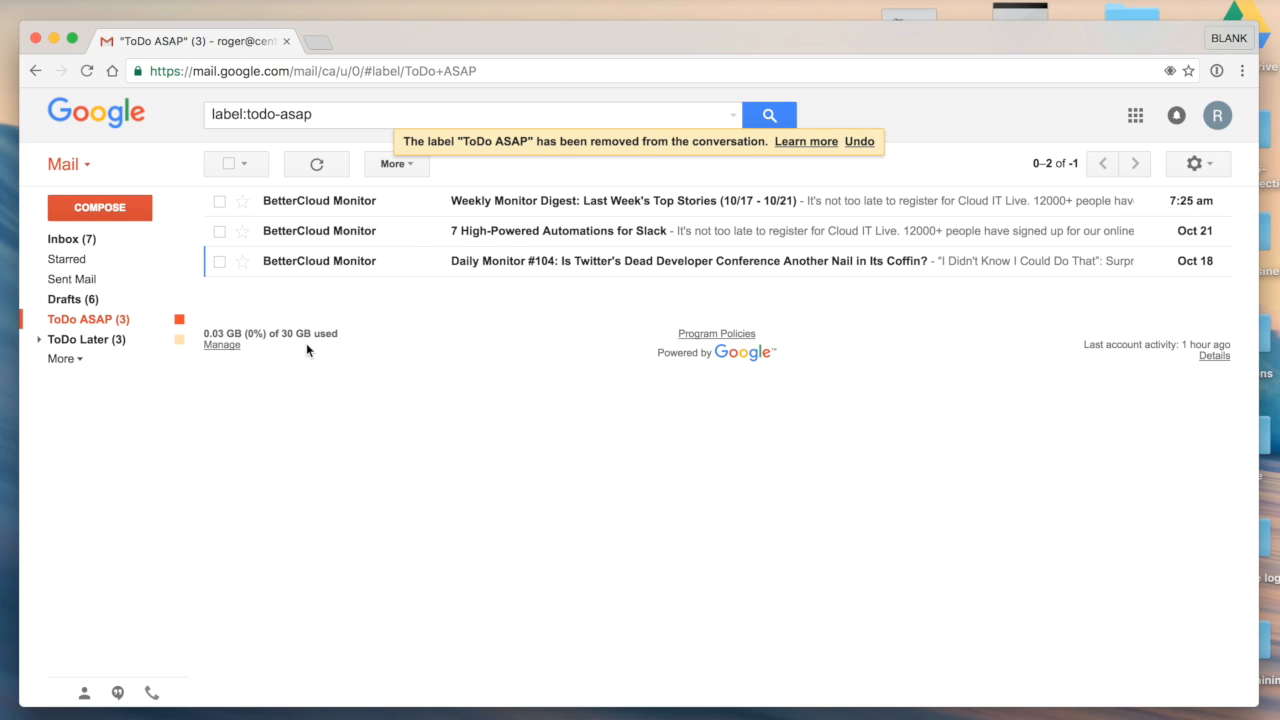
click(219, 200)
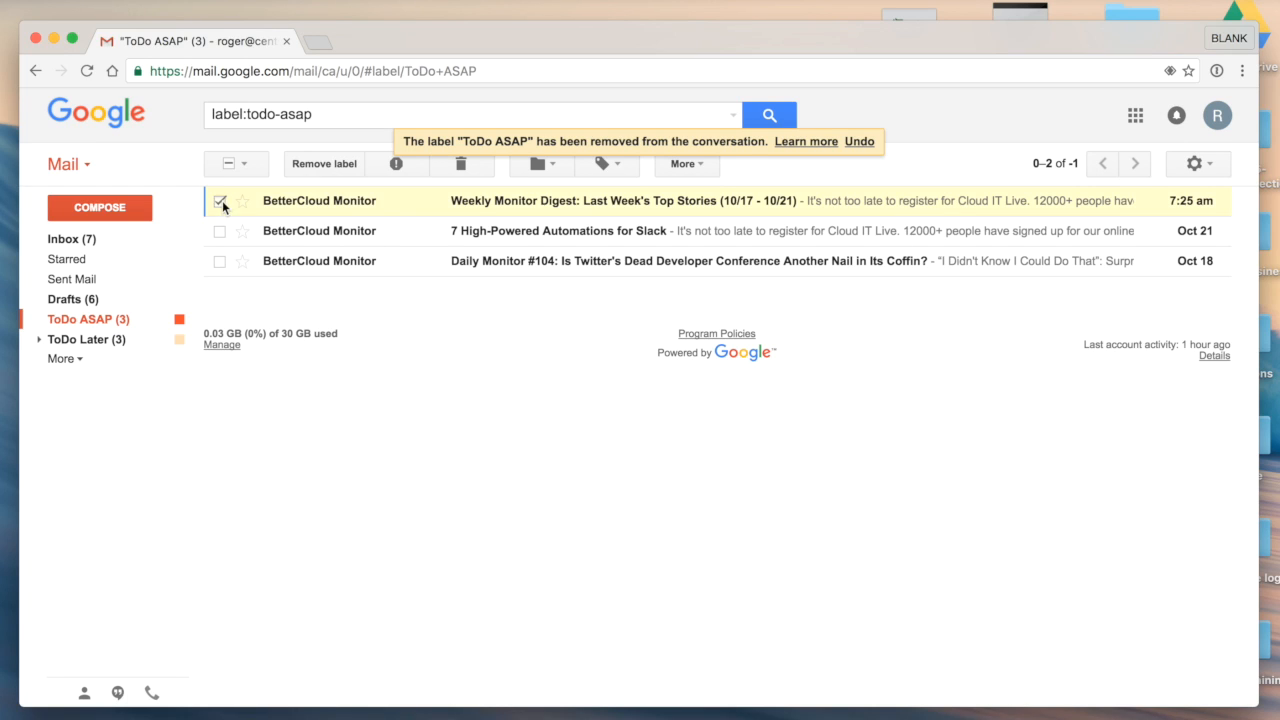
Bulk-remove ToDo ASAP, then ToDo Later from four emails including Upcoming listings, and return to Inbox
click(231, 163)
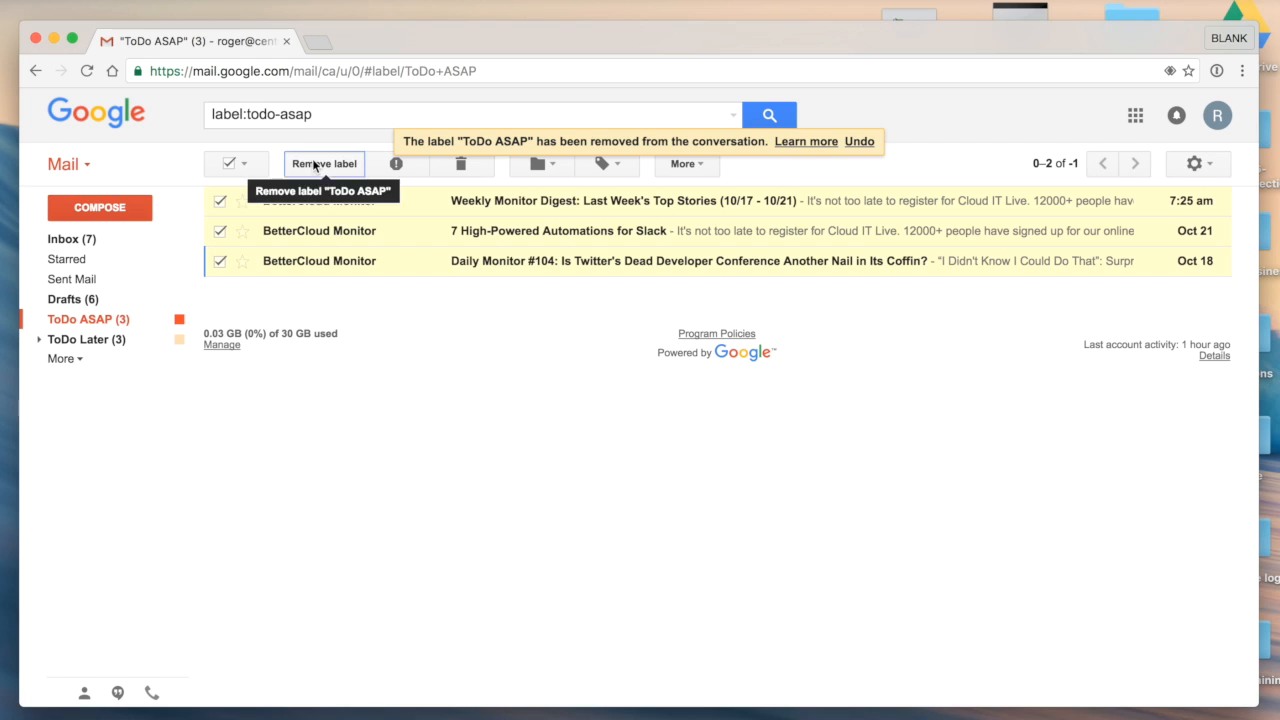
click(86, 339)
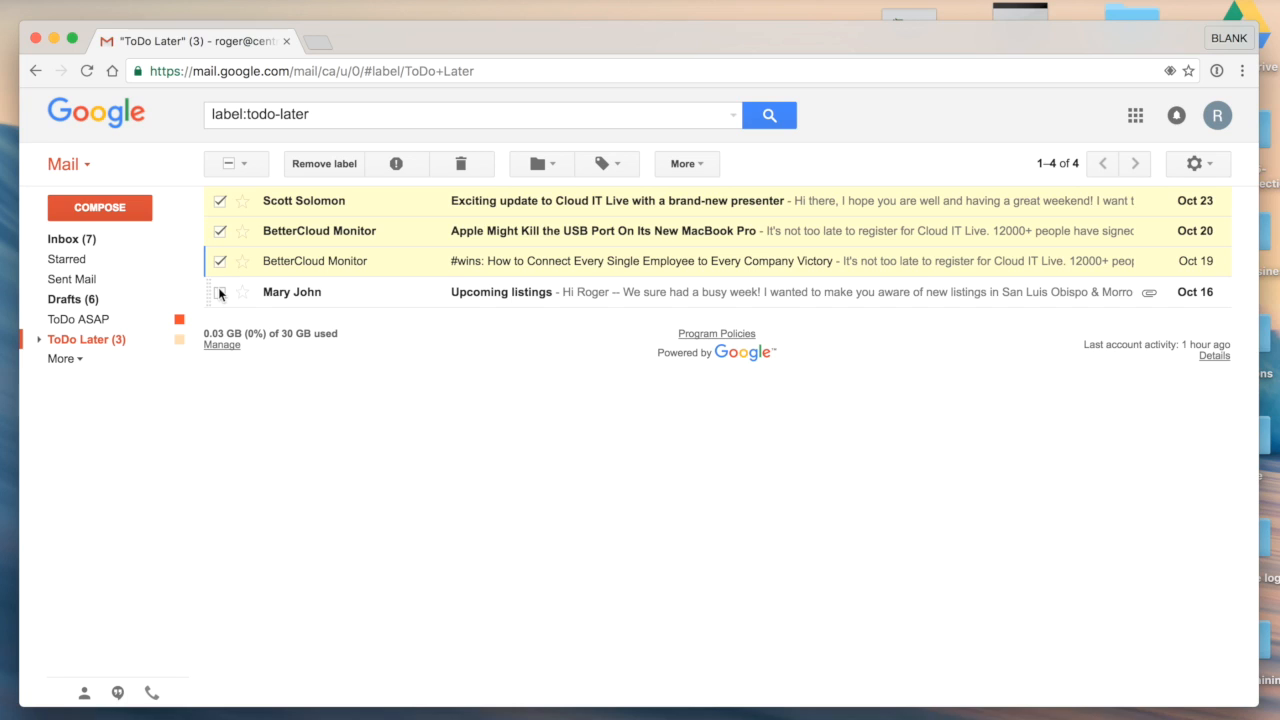
click(220, 292)
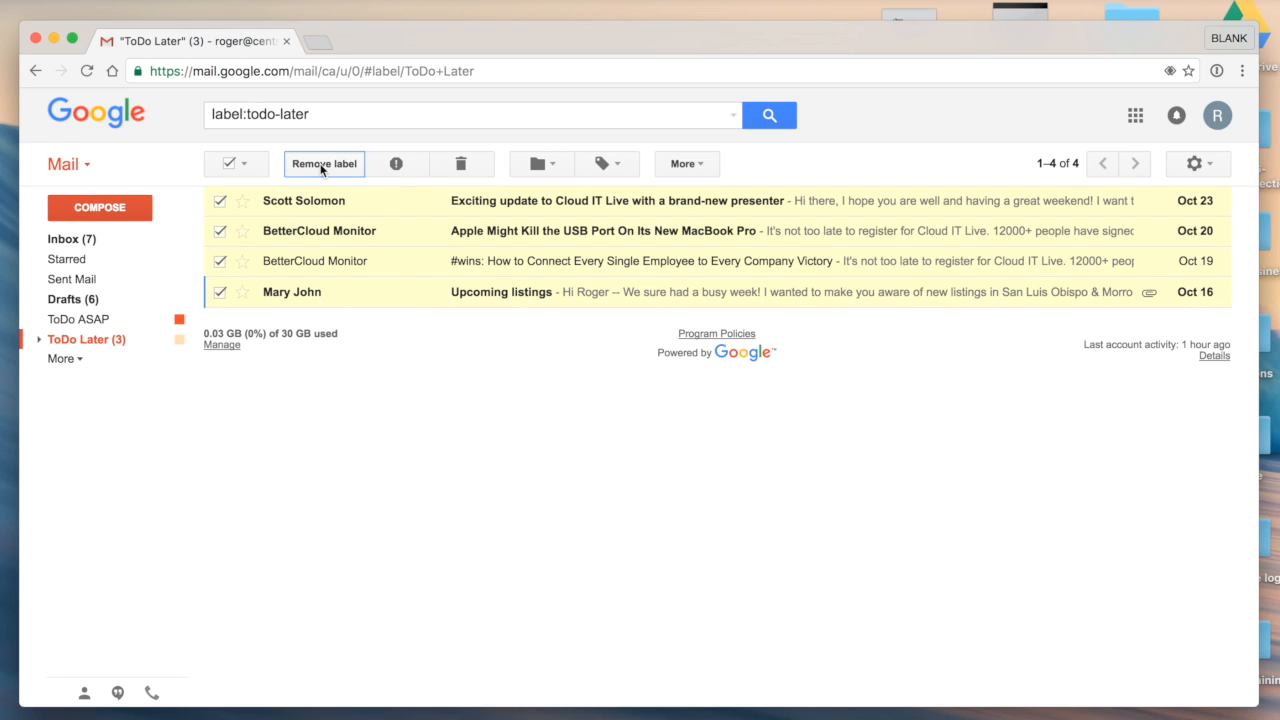
click(324, 163)
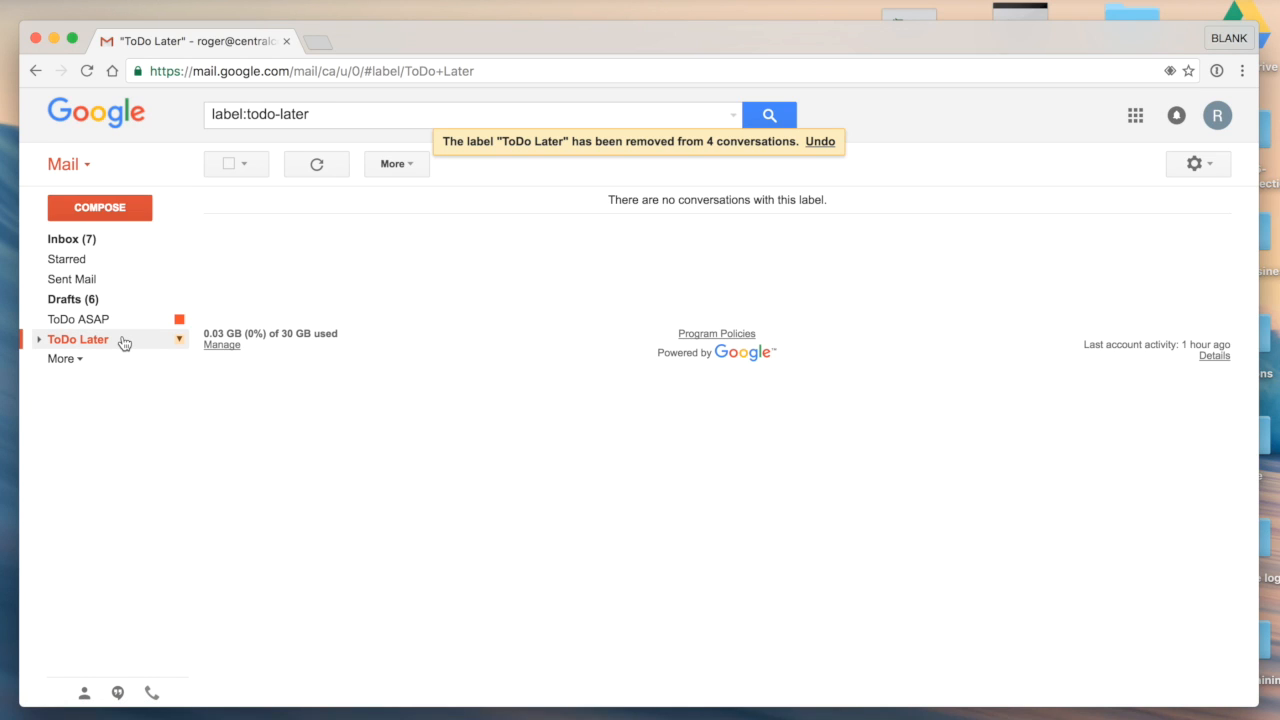
click(465, 114)
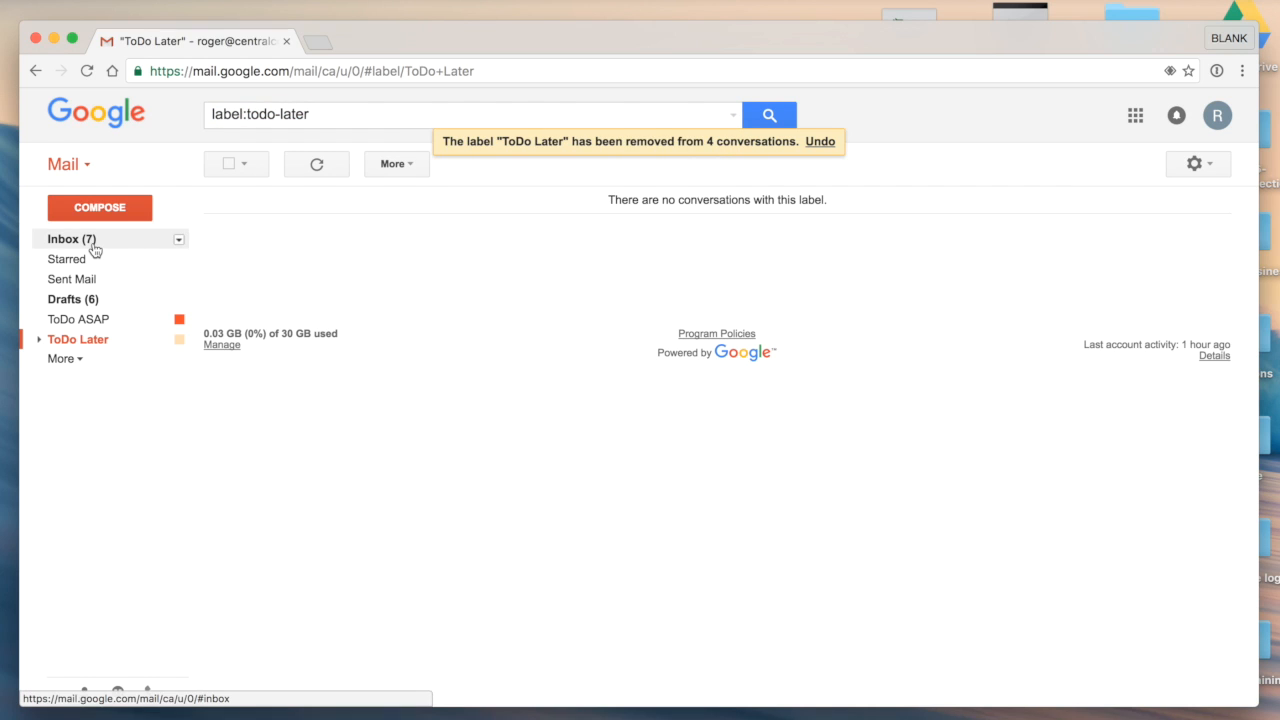
click(63, 238)
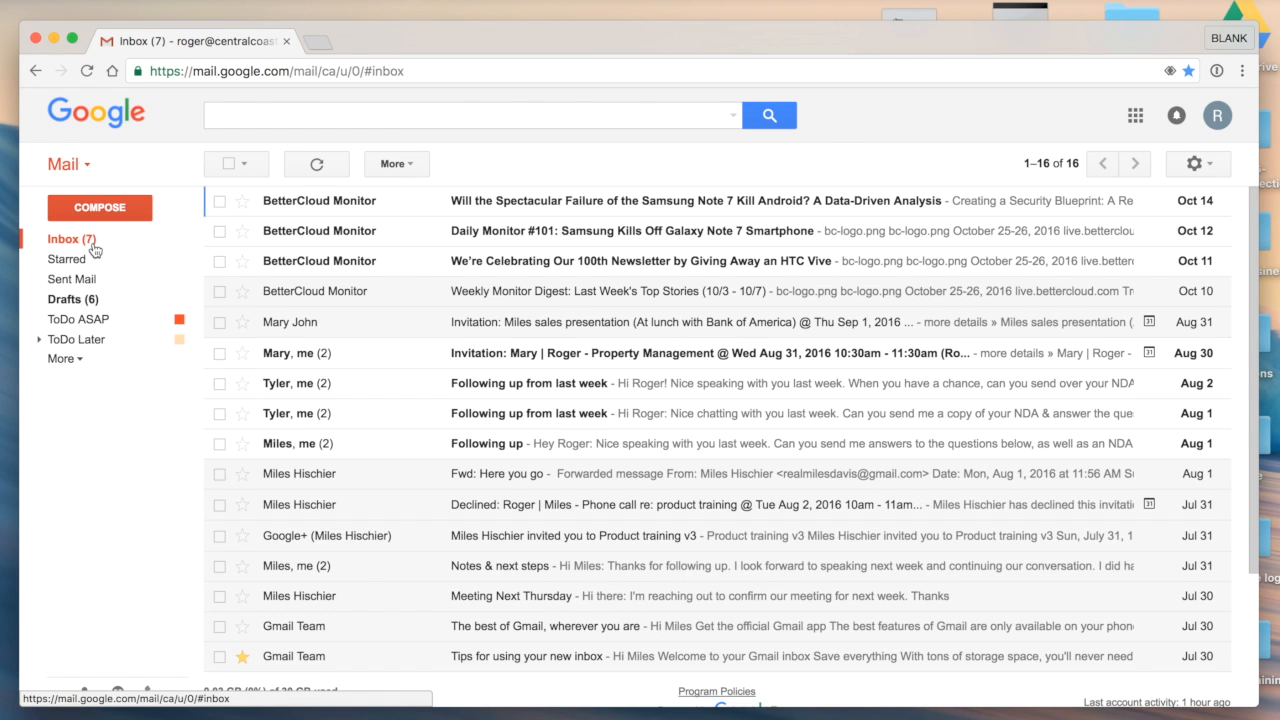